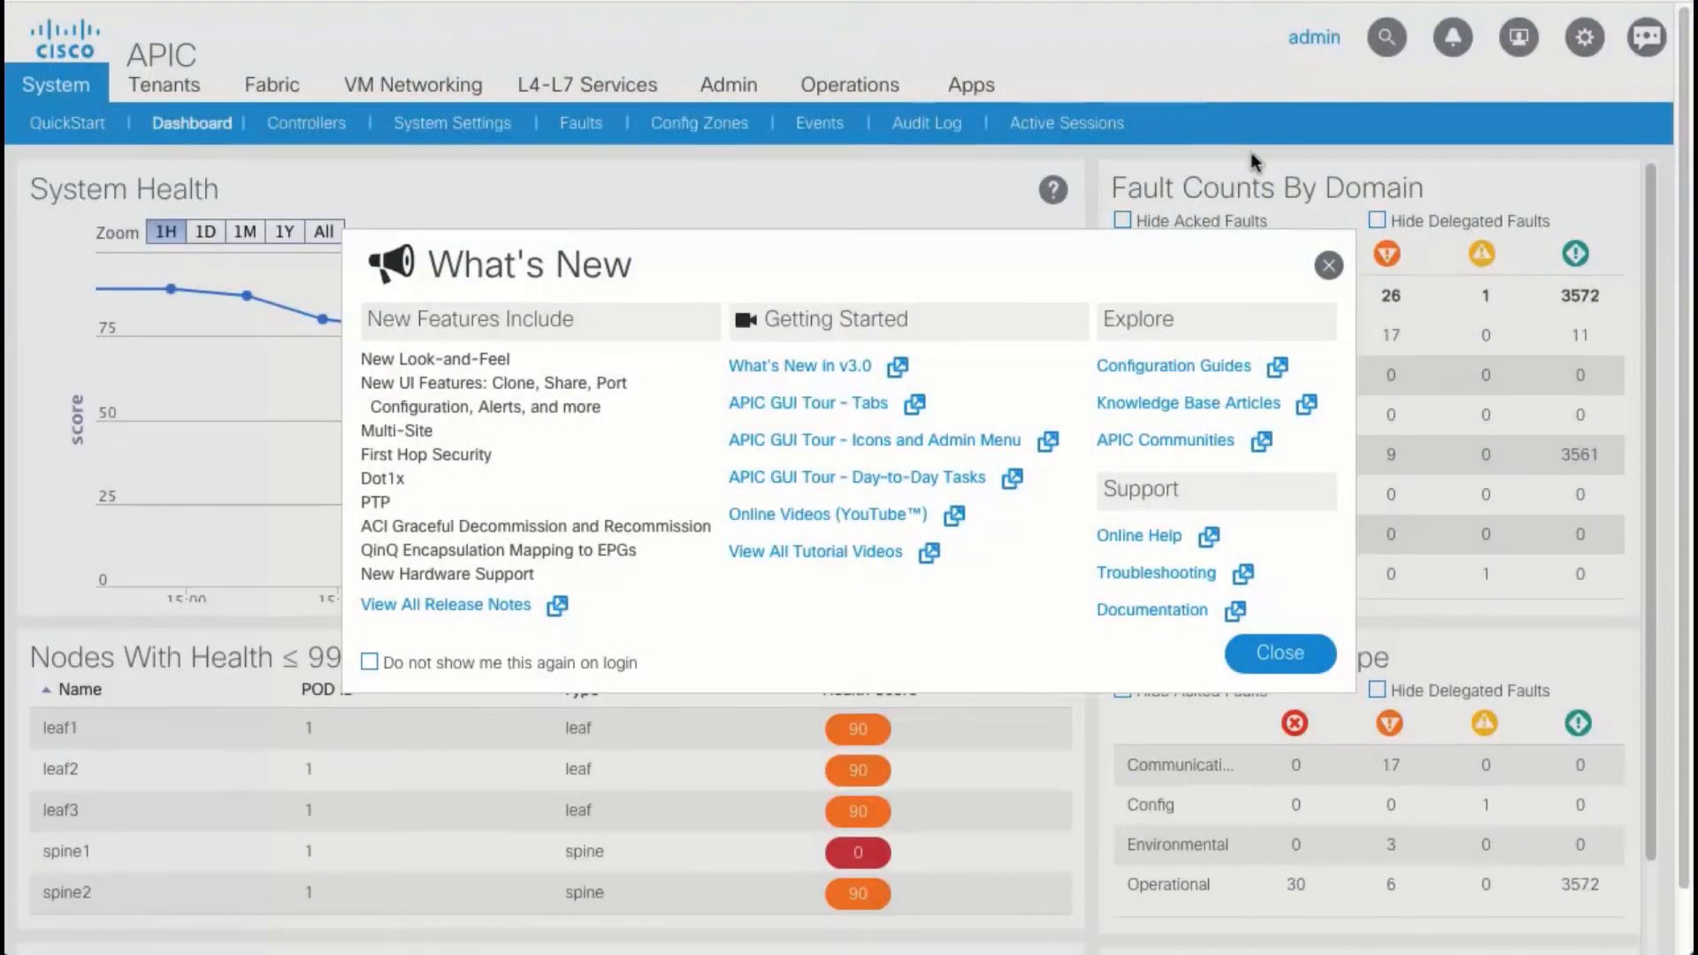
Dismiss the What's New announcement and launch the APIC Postman app from Apps.
click(1281, 653)
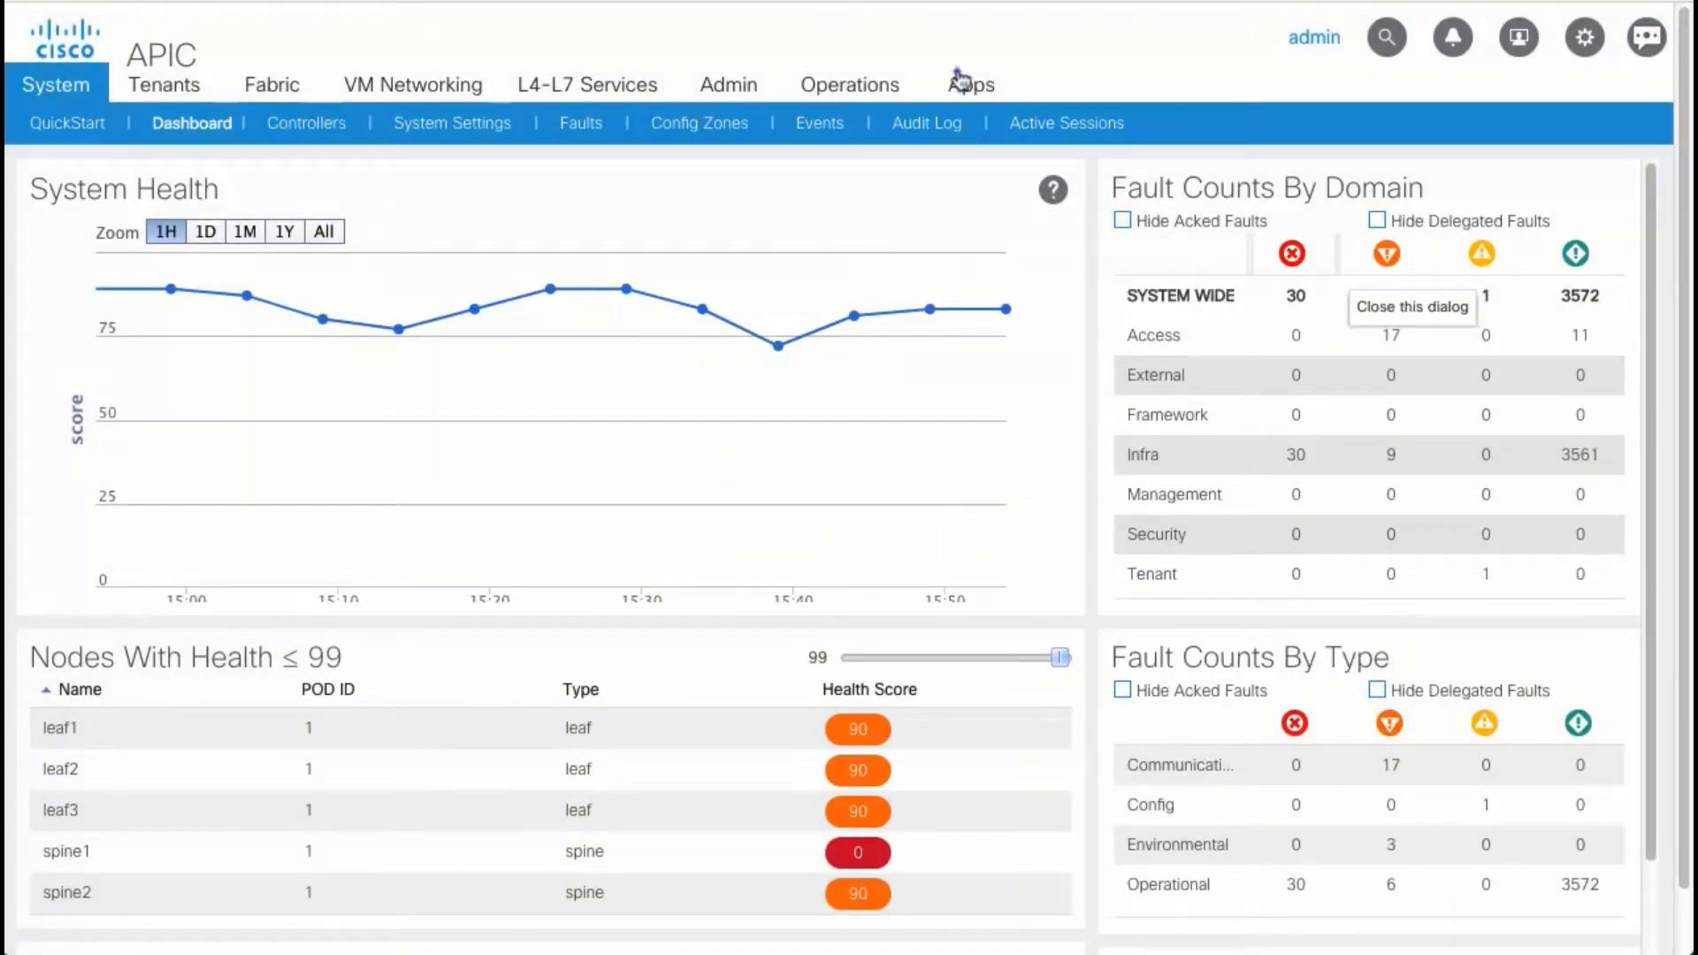
click(969, 85)
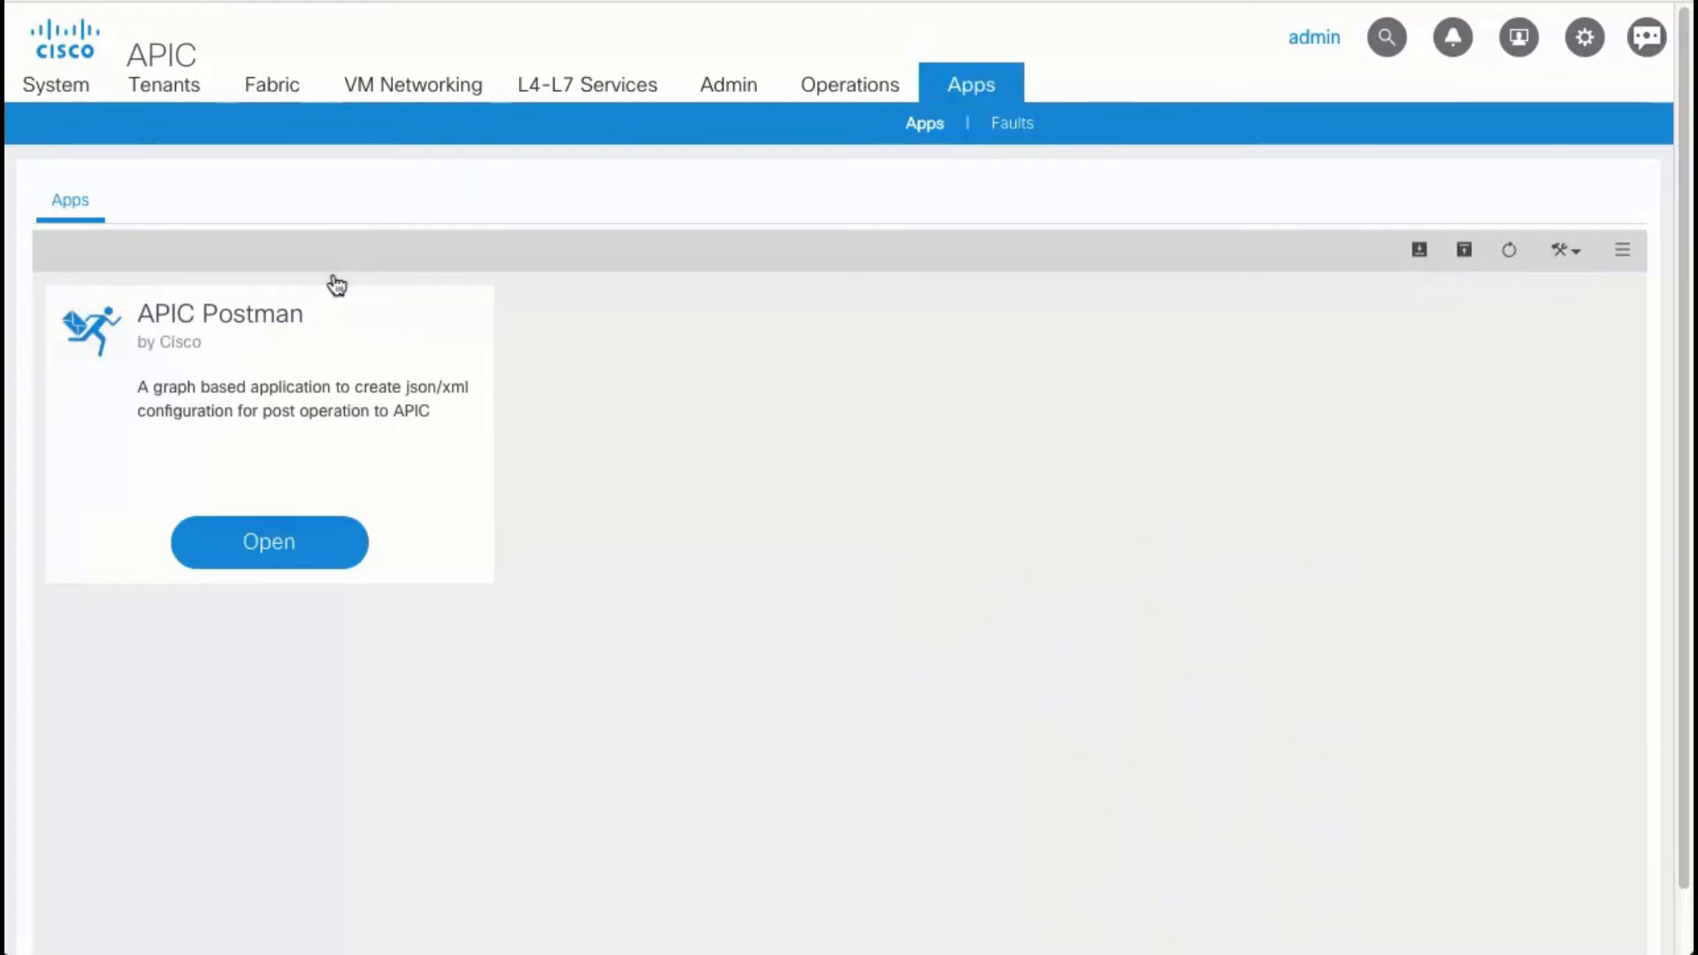
click(269, 542)
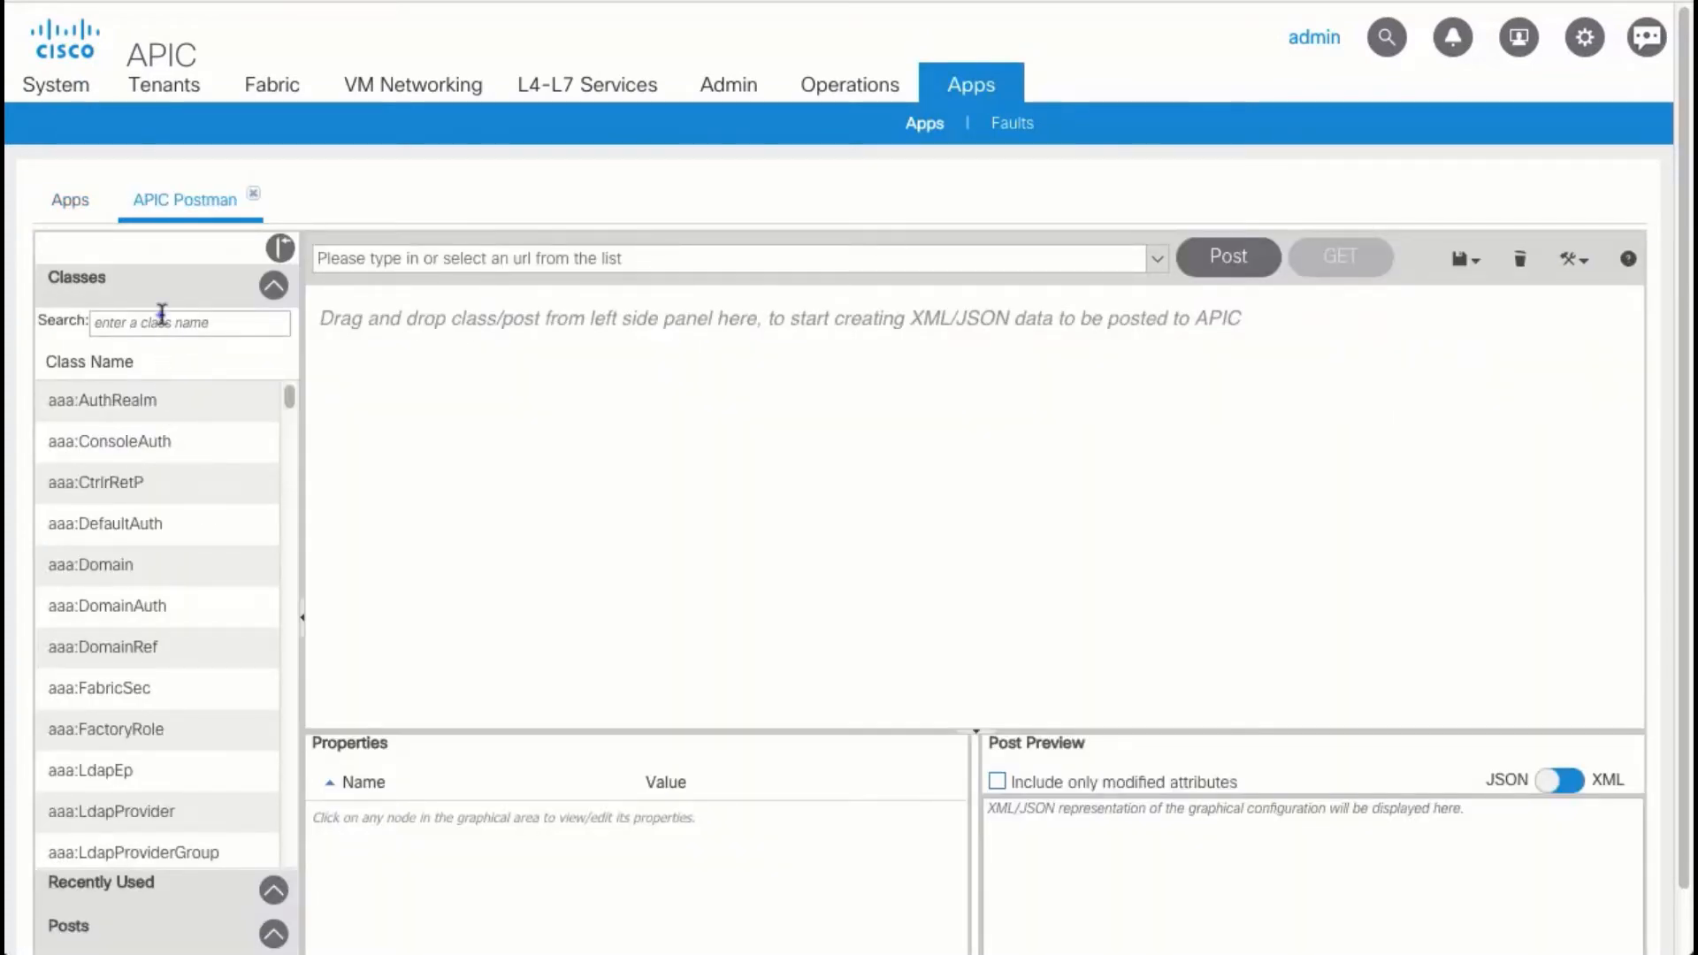
Add an fv:Tenant node to the graph and name it 'parent' (dn uni/tn-parent).
text(tenant)
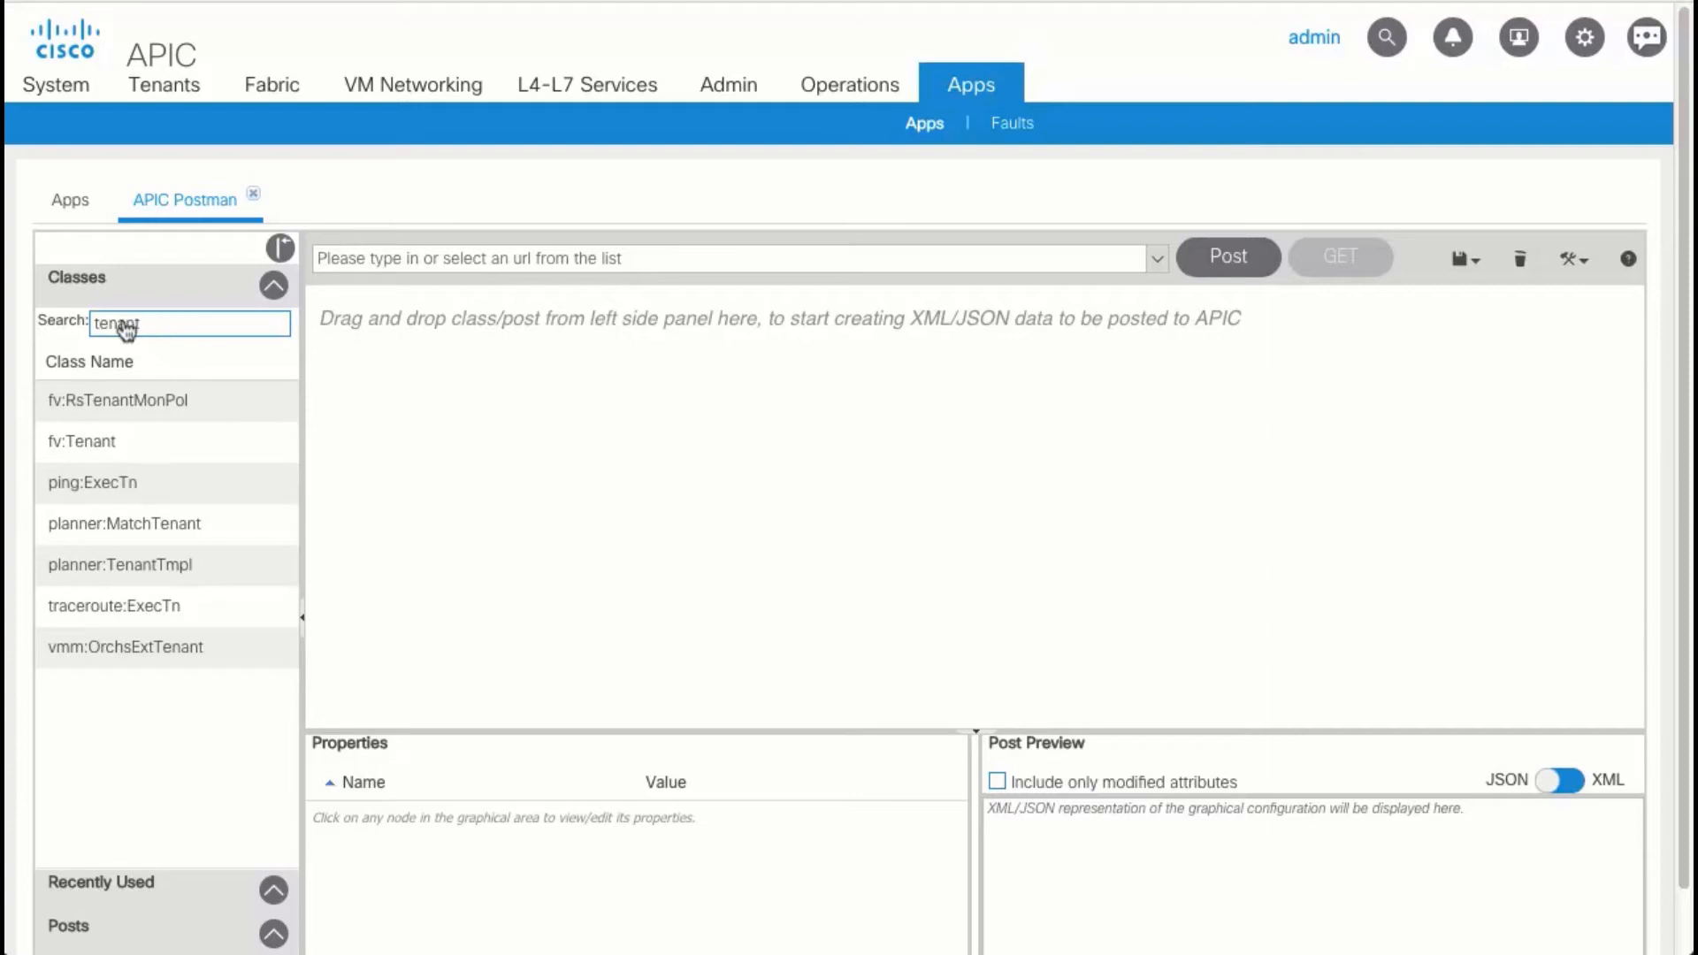
click(82, 440)
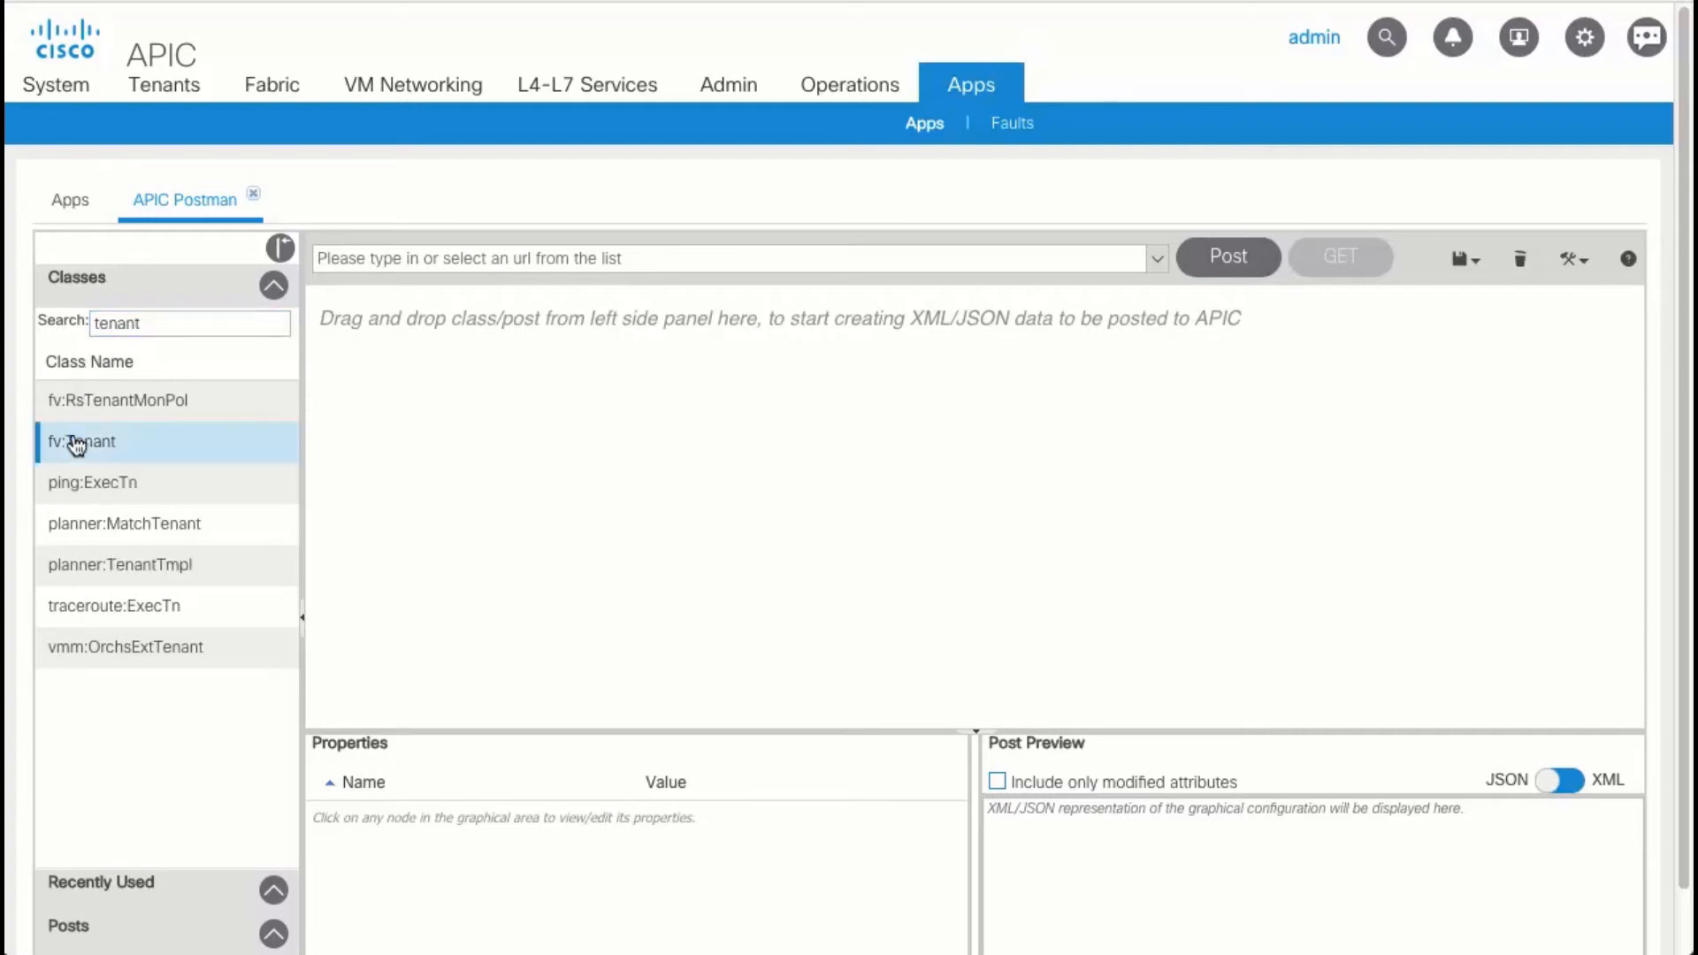
mouse_move(78, 442)
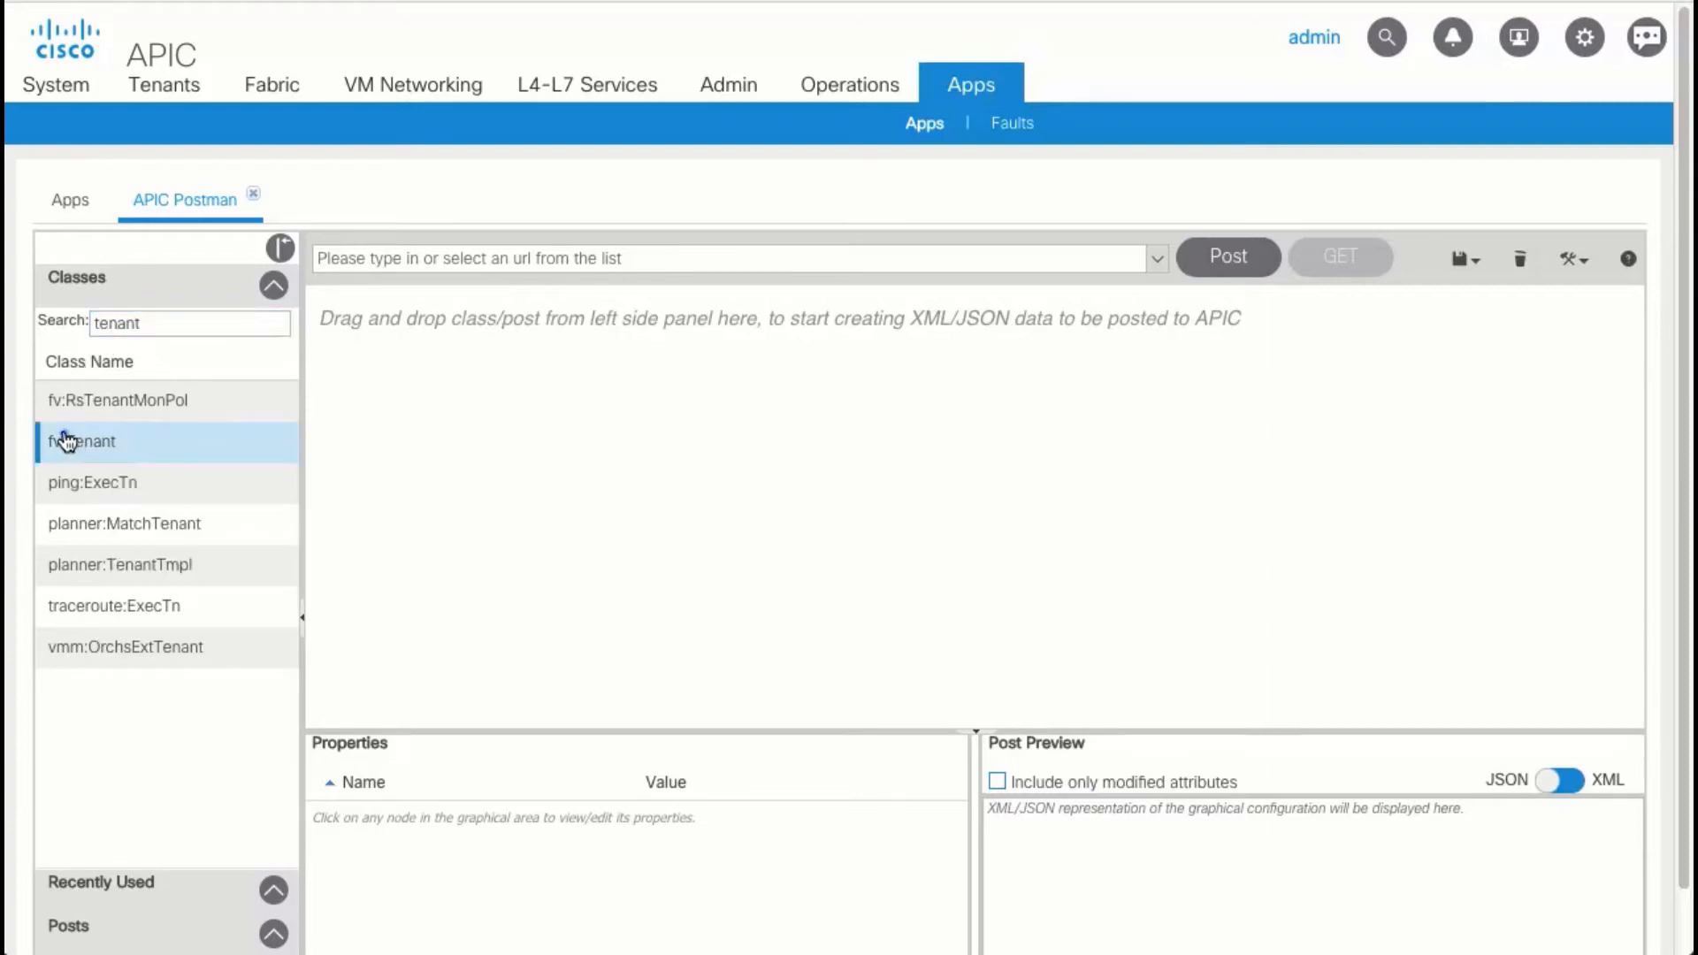
drag(82, 440, 463, 507)
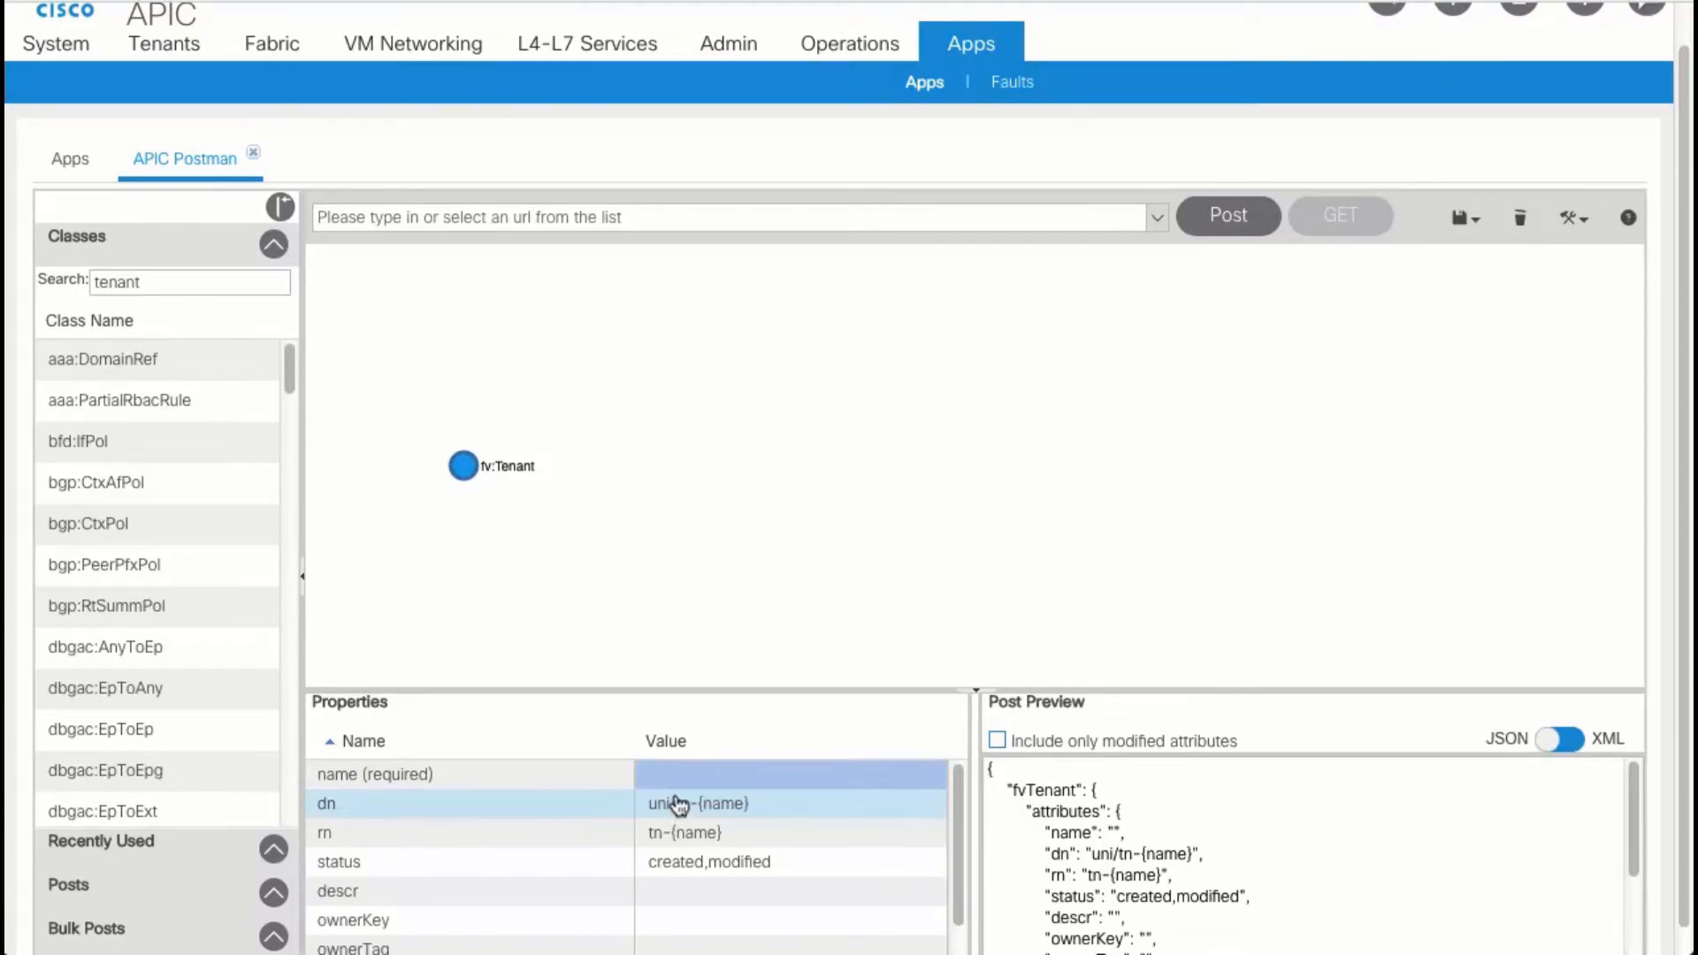
text(parent)
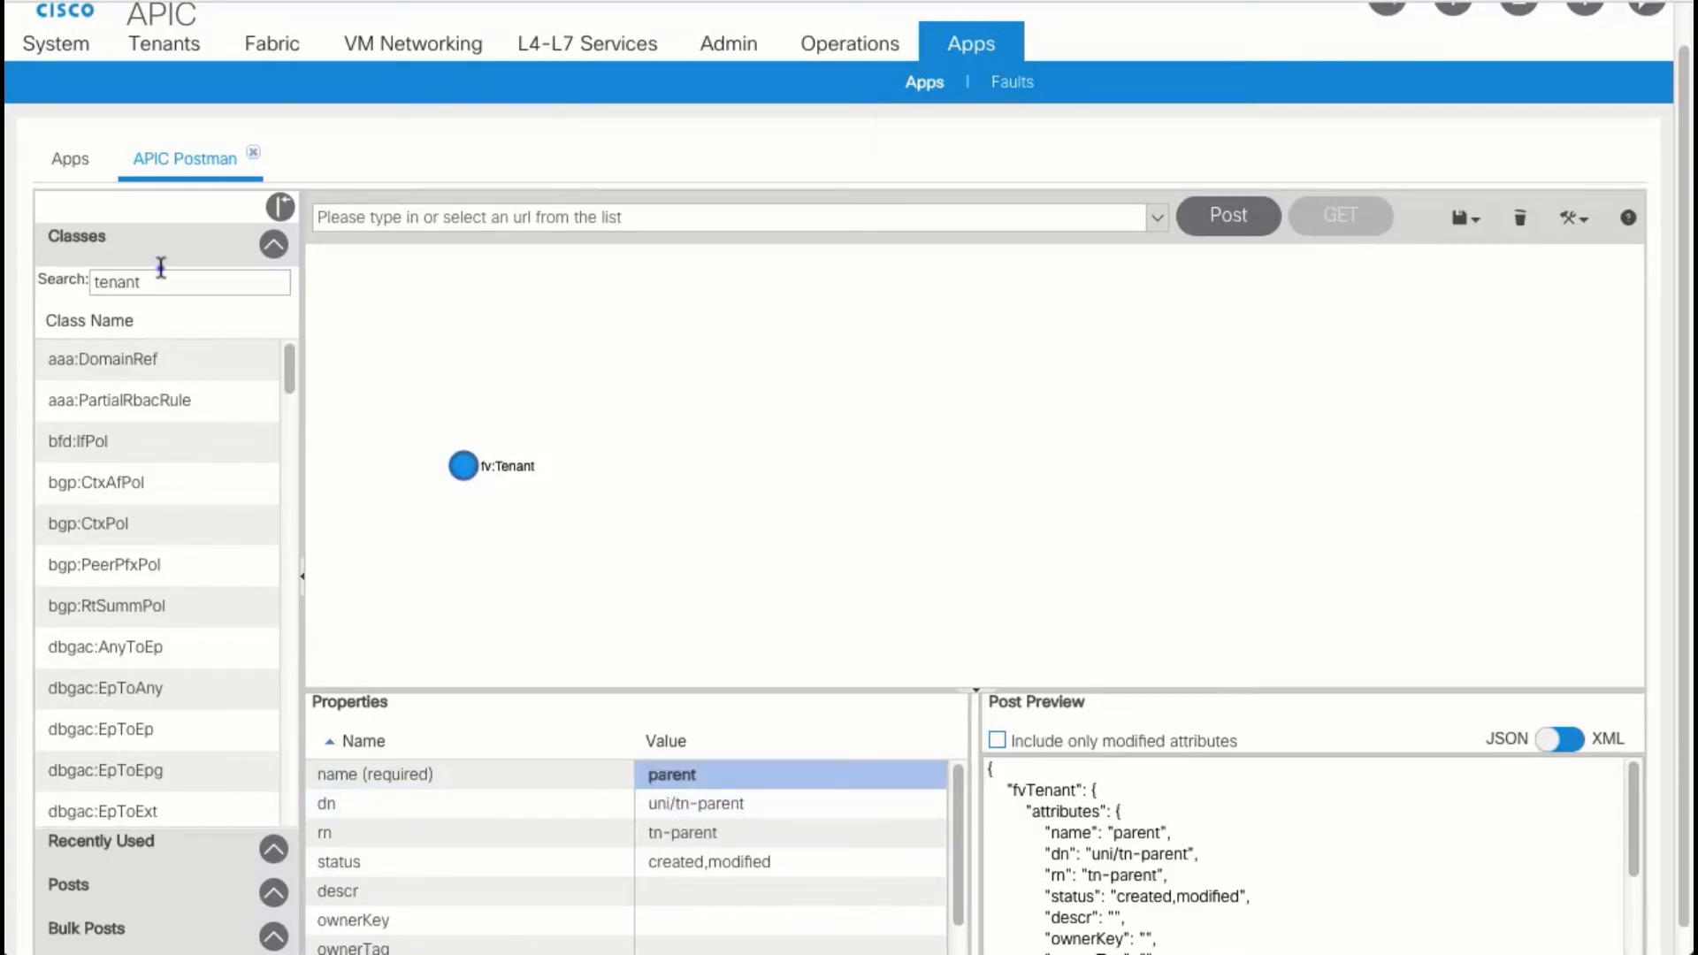
Attach two fv:Ap children to the tenant, named child1 and child2.
text(ap)
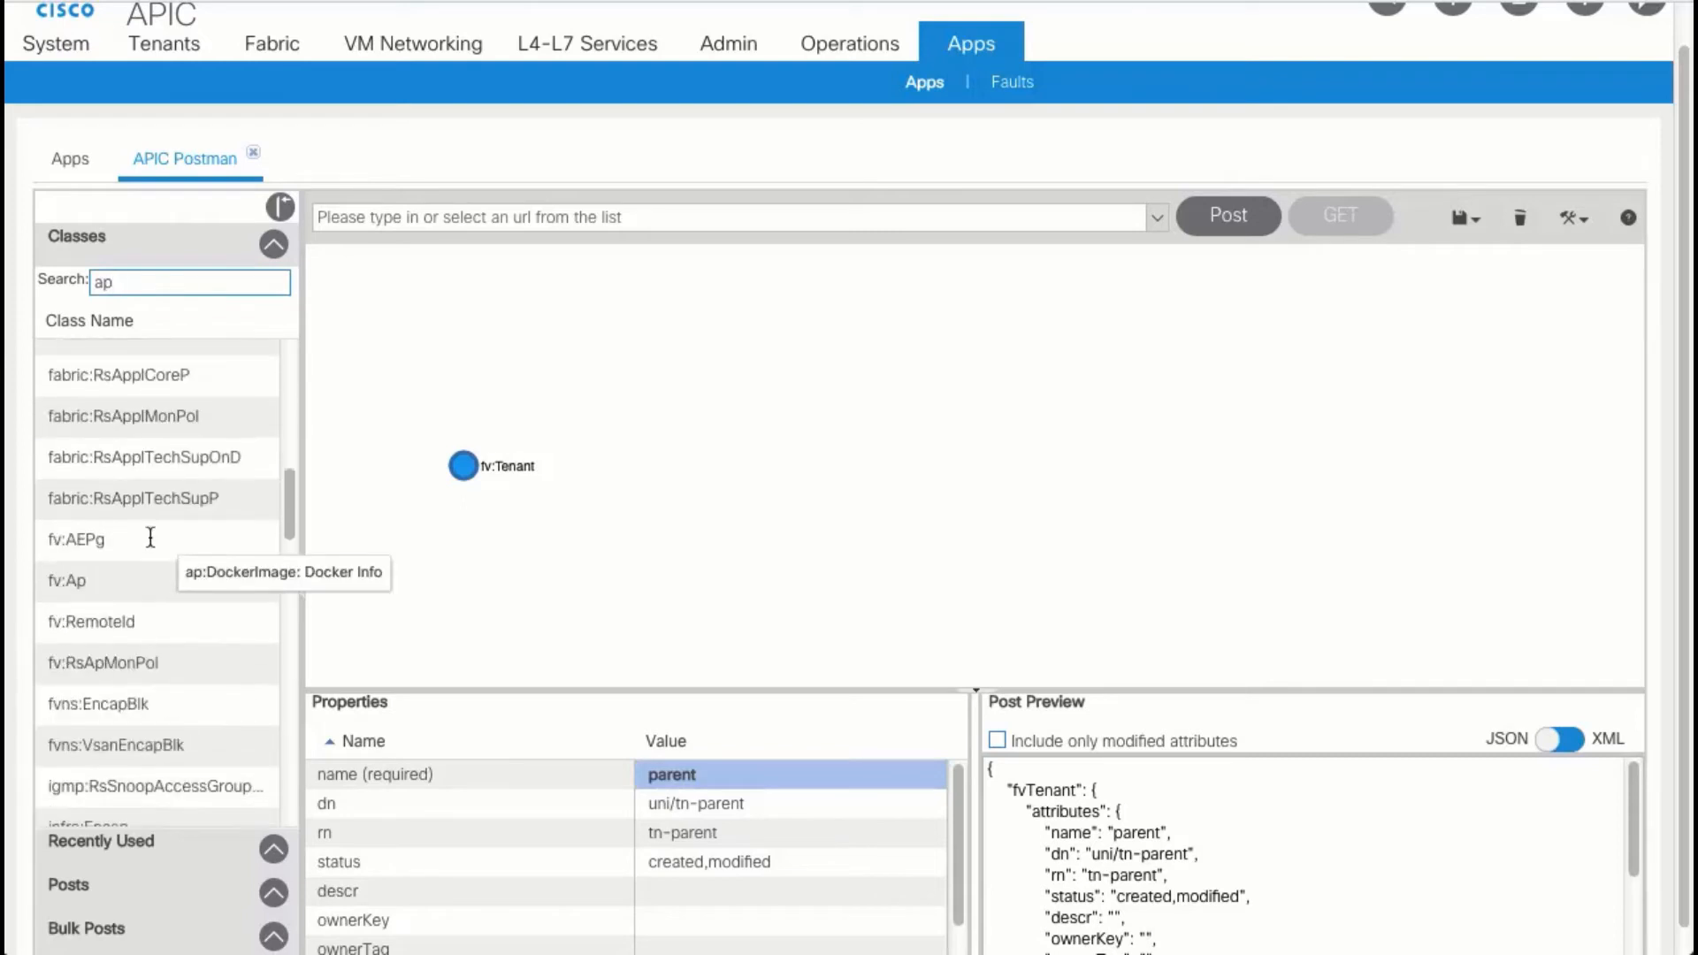
click(69, 581)
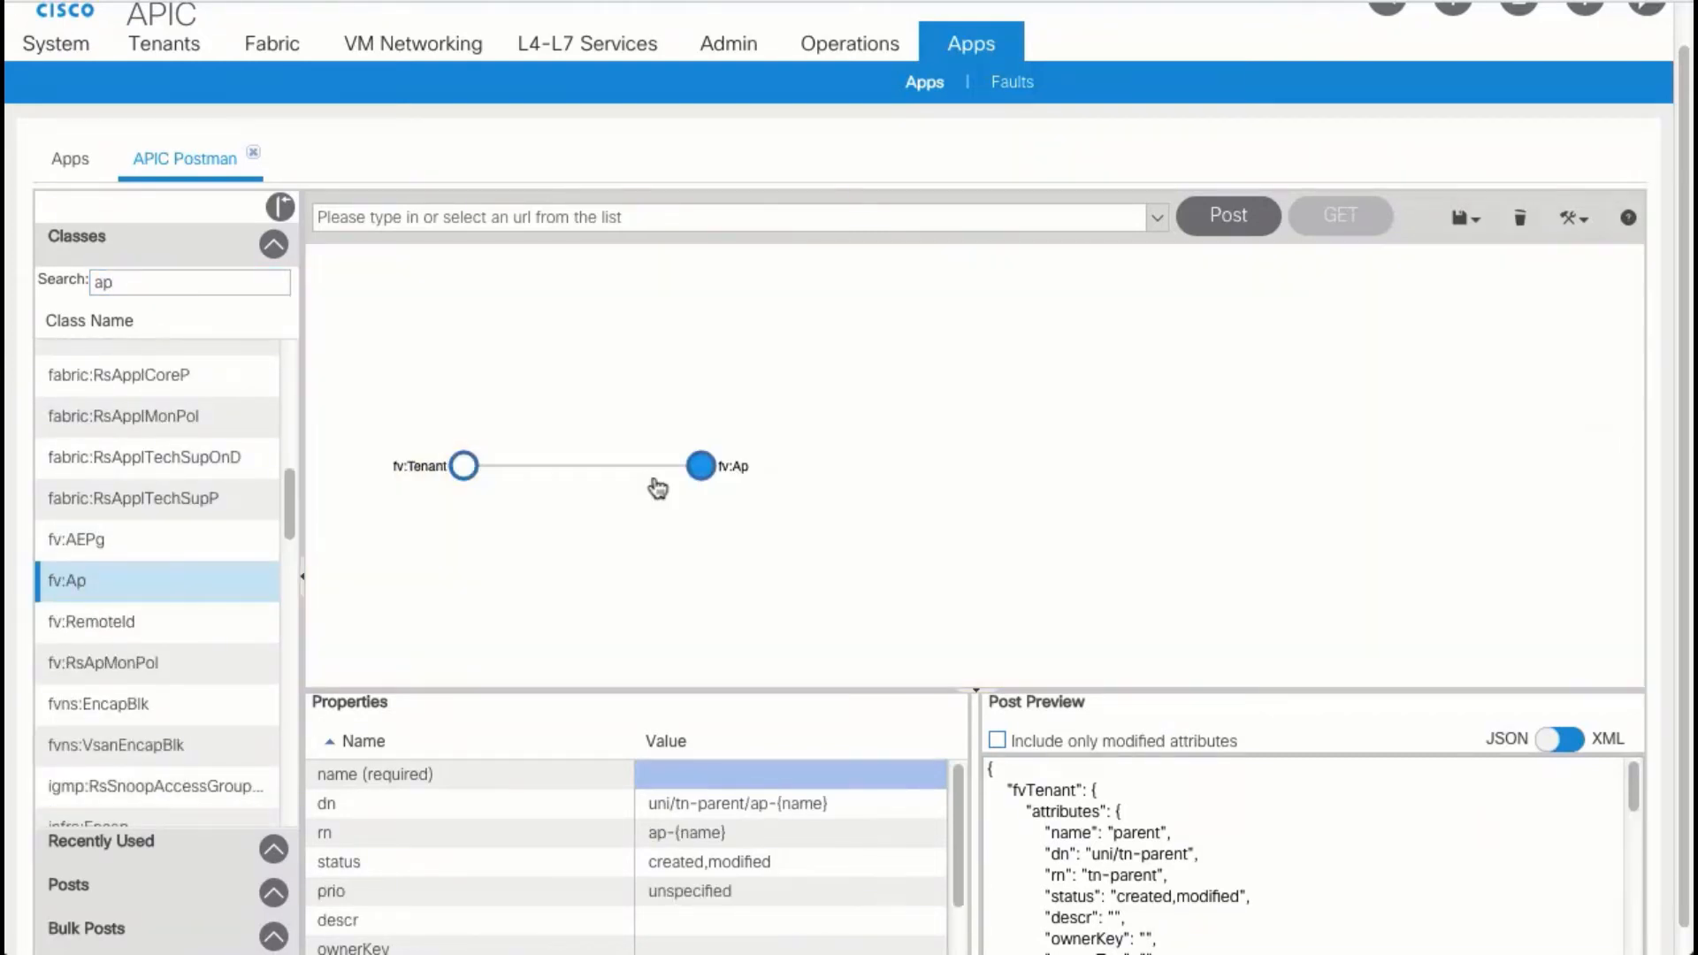
mouse_move(679, 561)
text(child1)
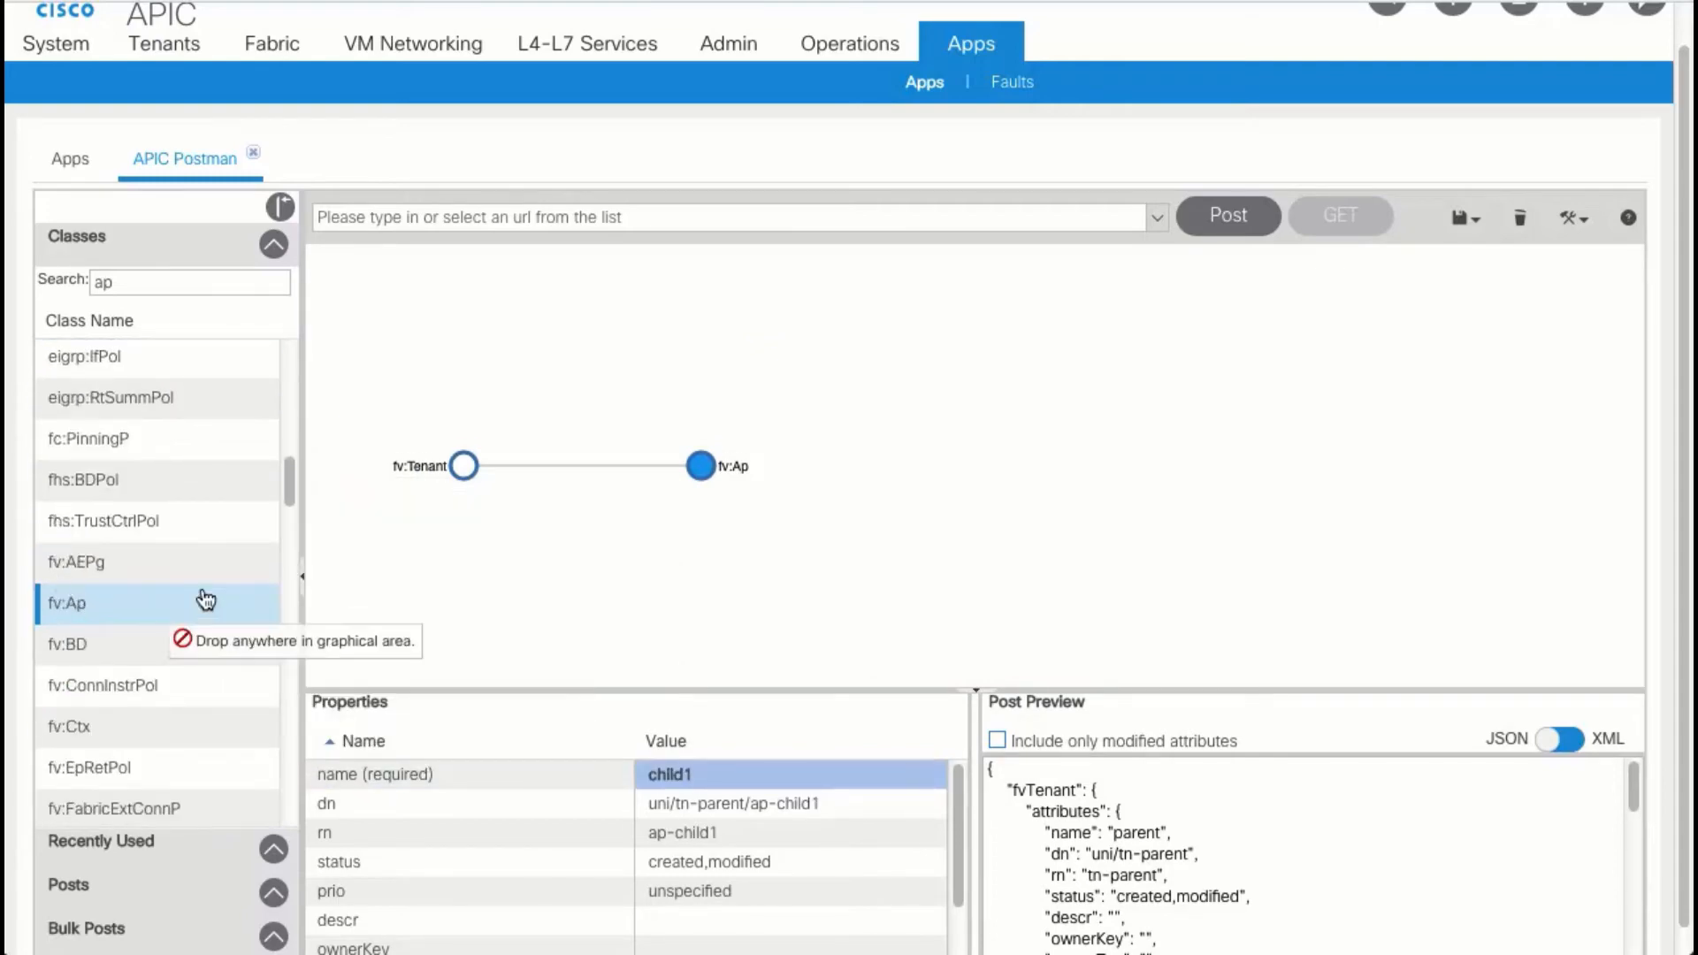
drag(67, 603, 701, 571)
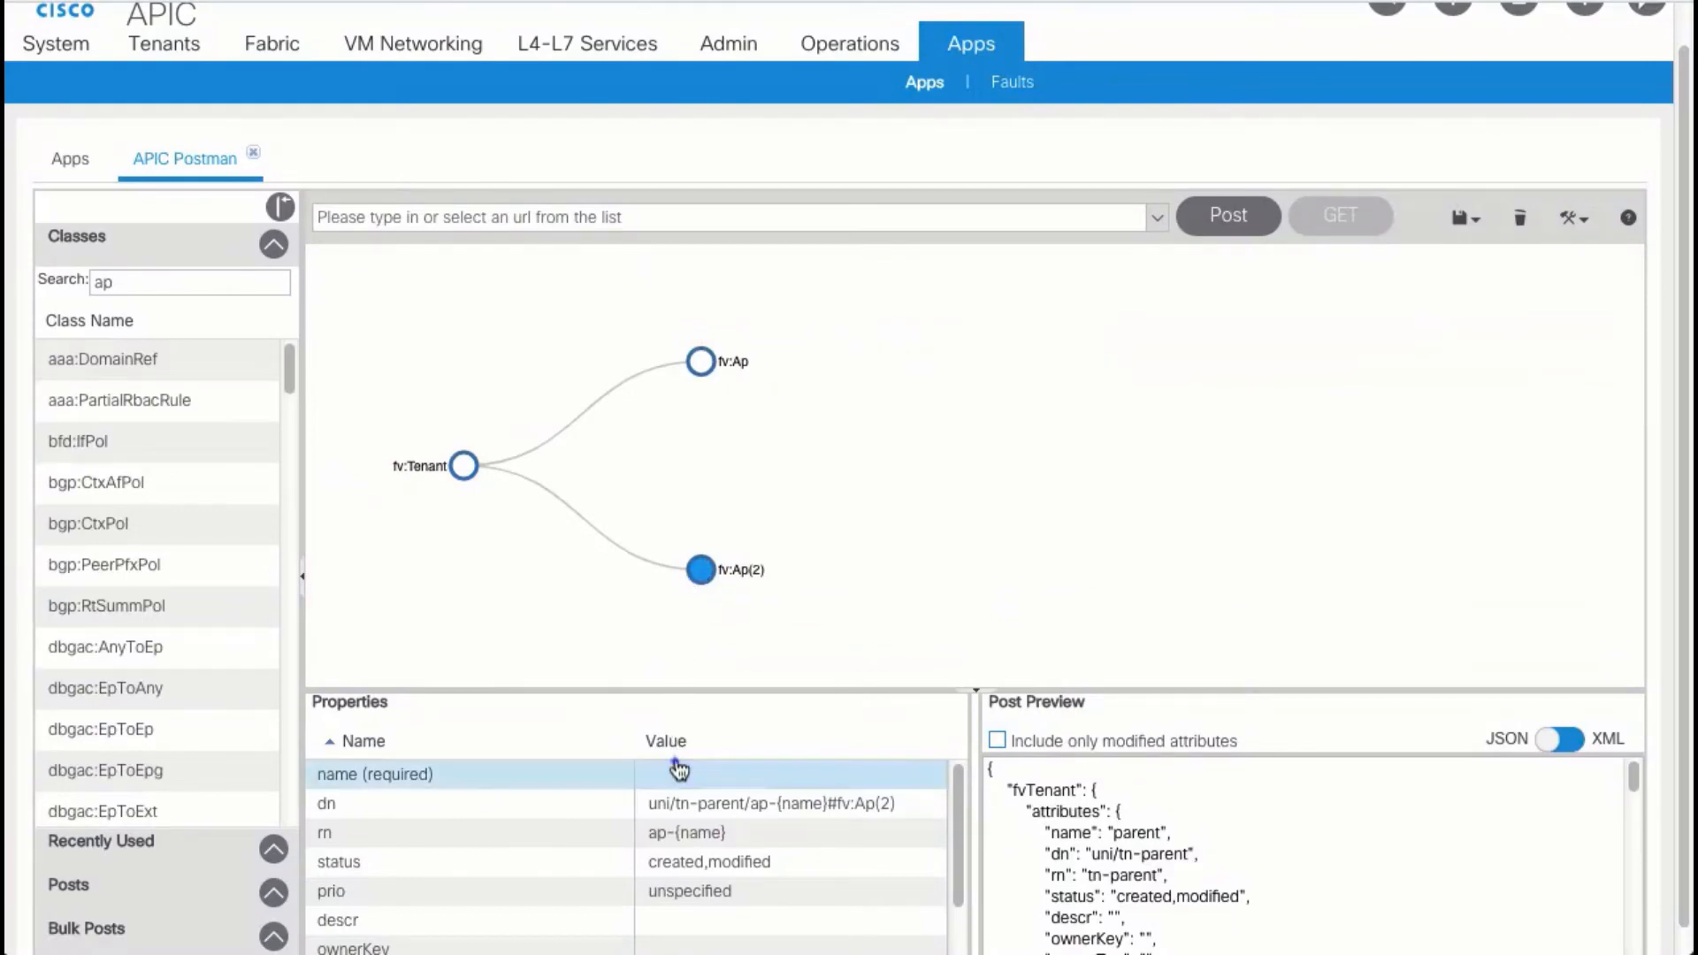
text(child2)
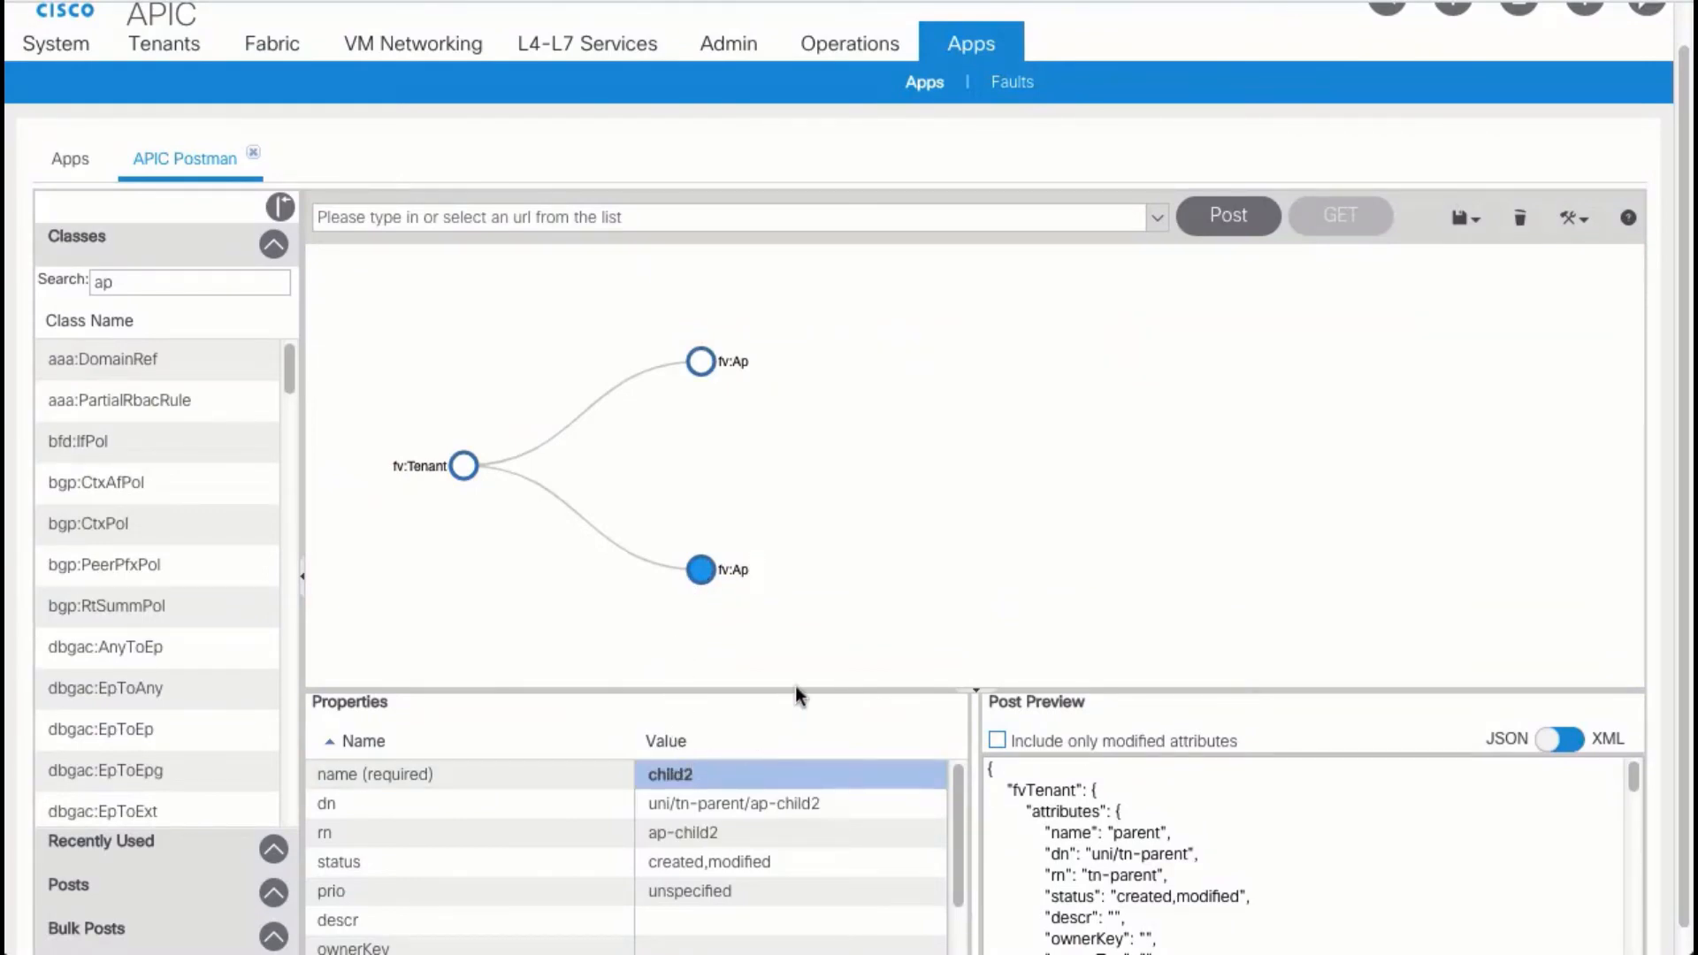
mouse_move(1079, 453)
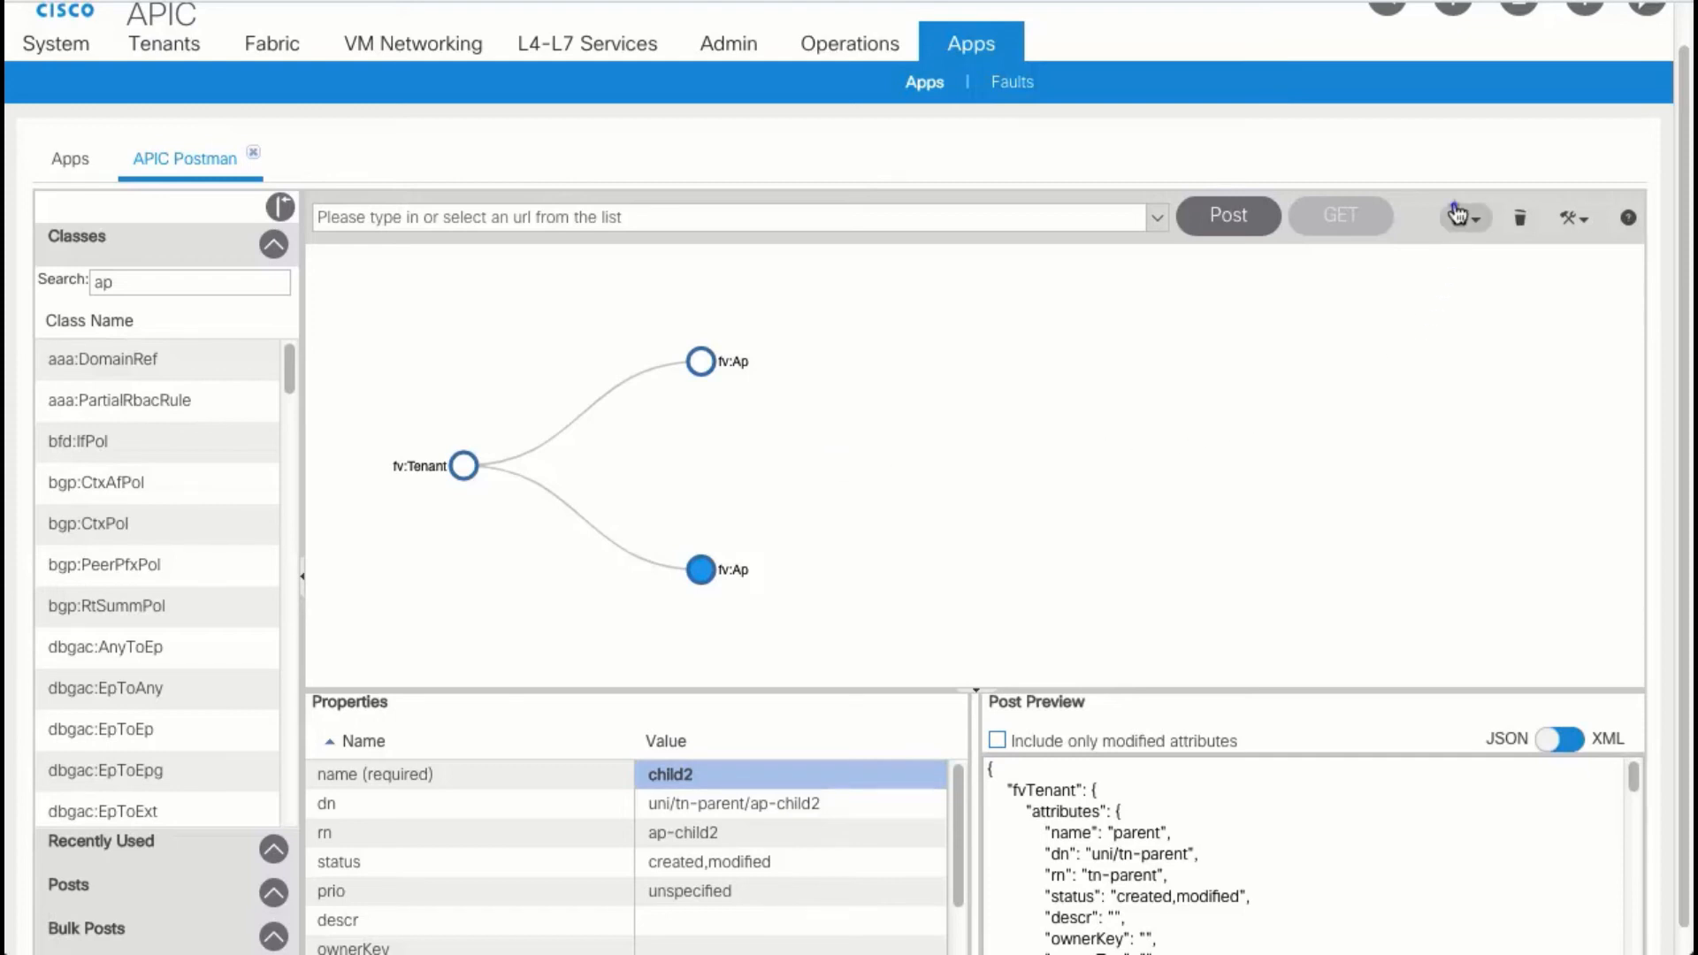
Save the tenant graph as a post named 'demo1'.
click(1459, 216)
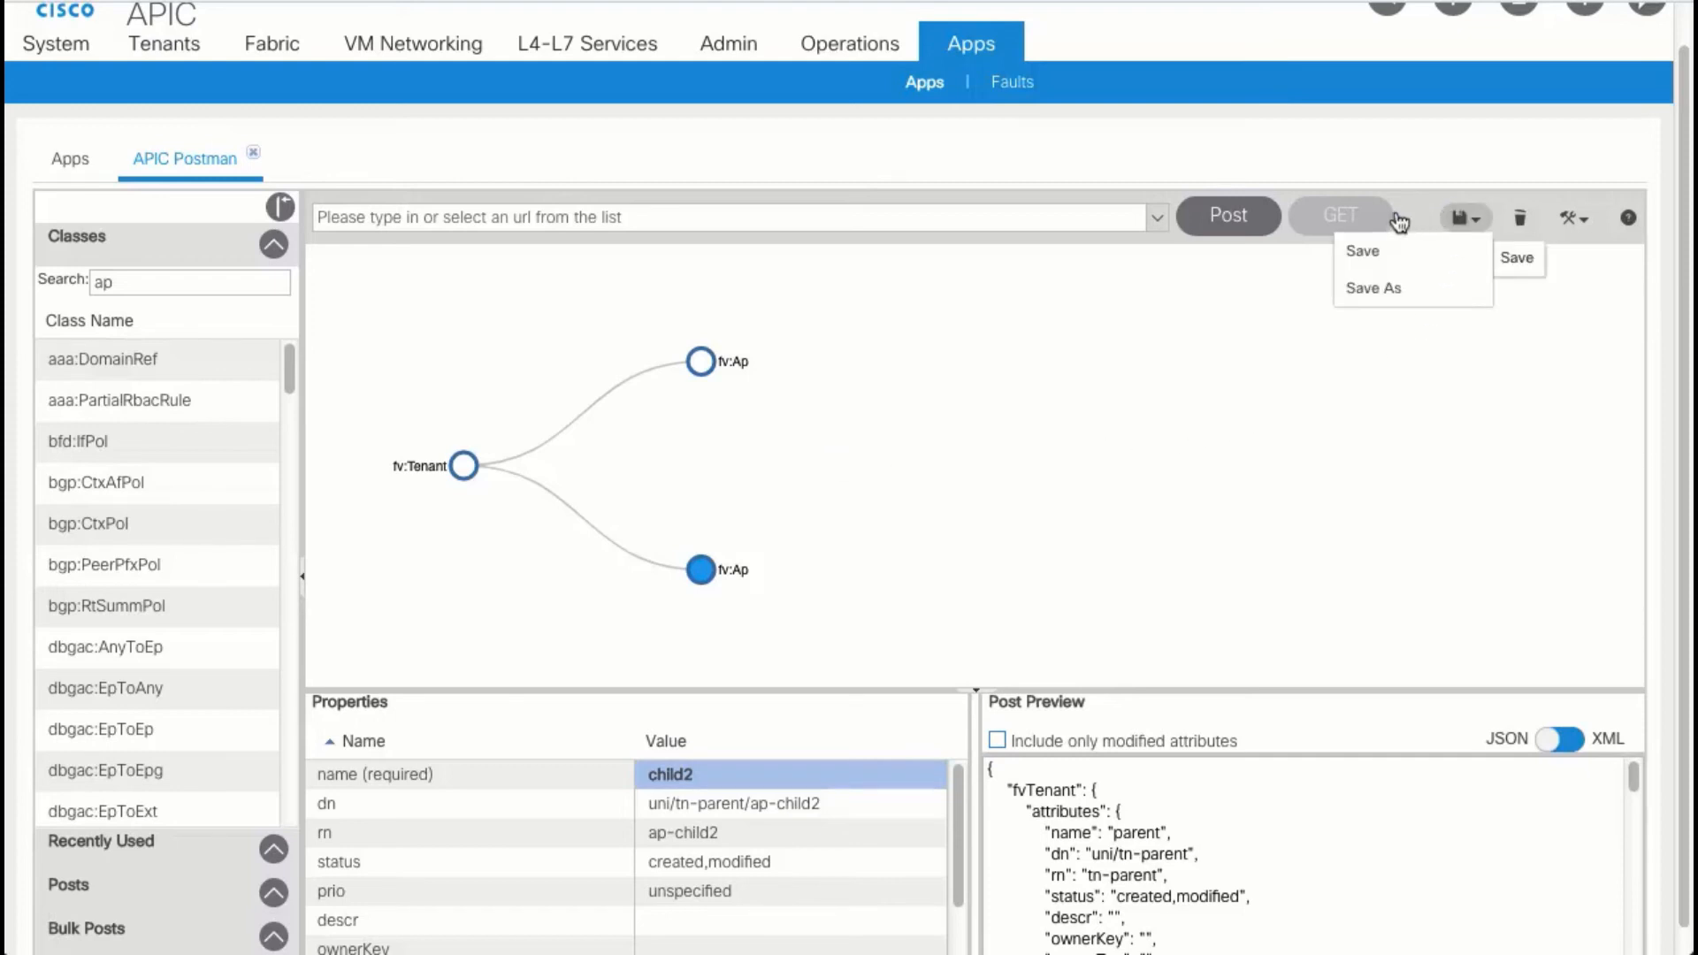
click(1361, 249)
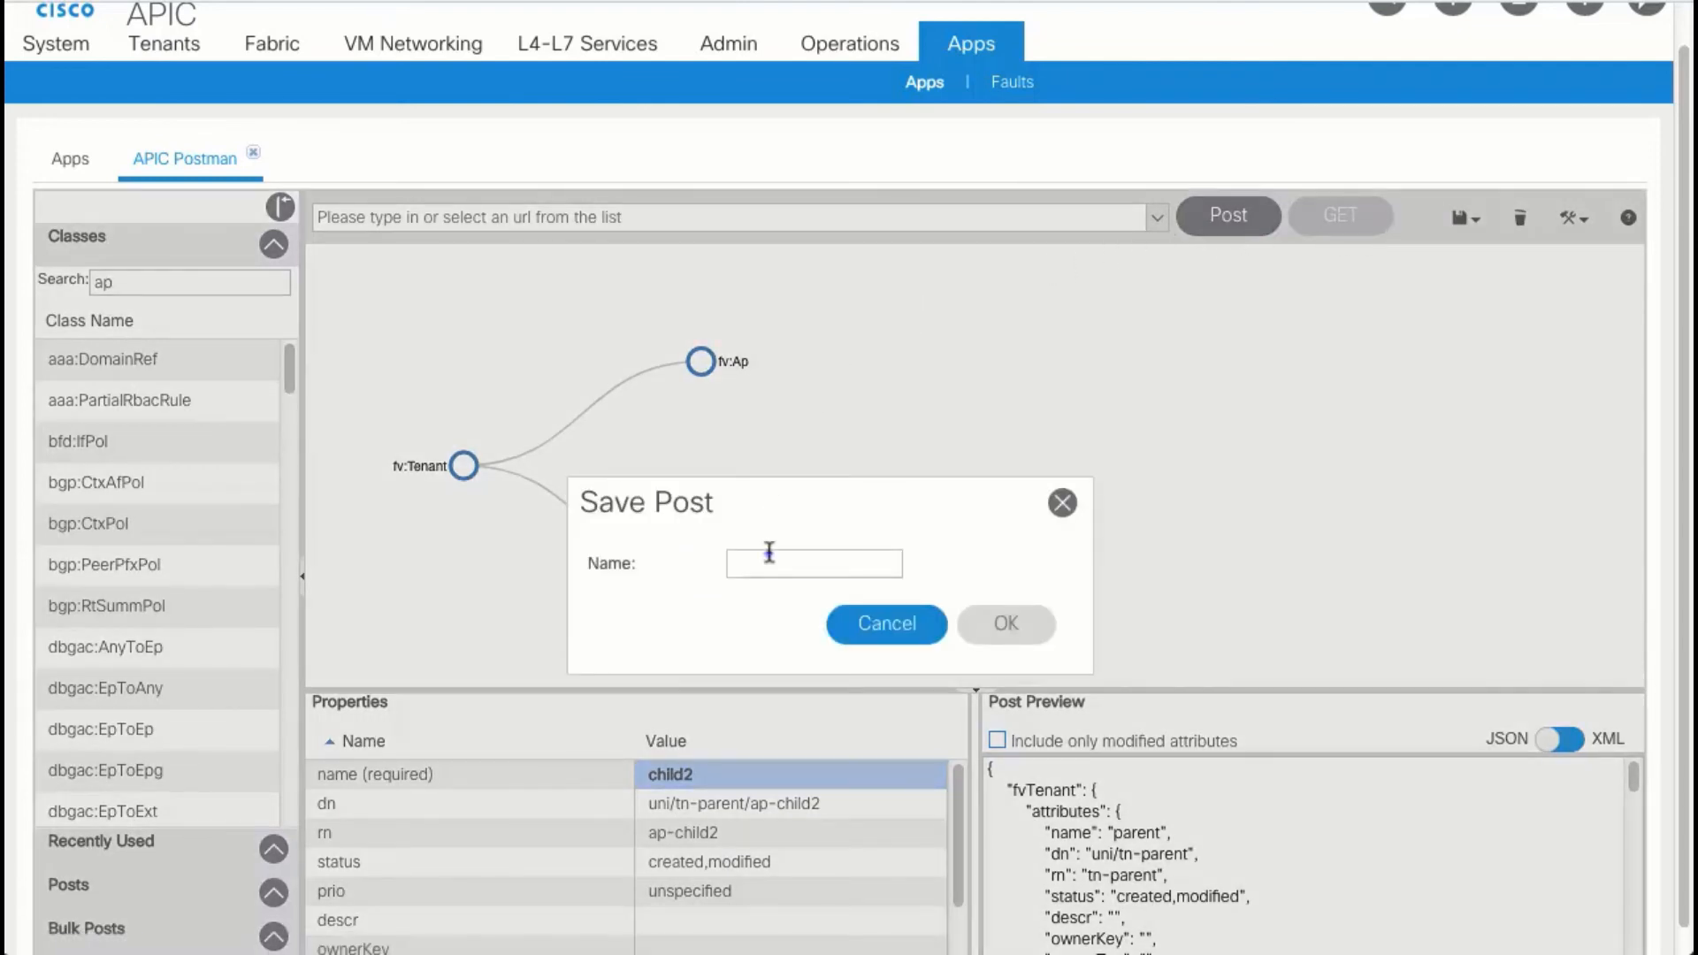
text(demo1)
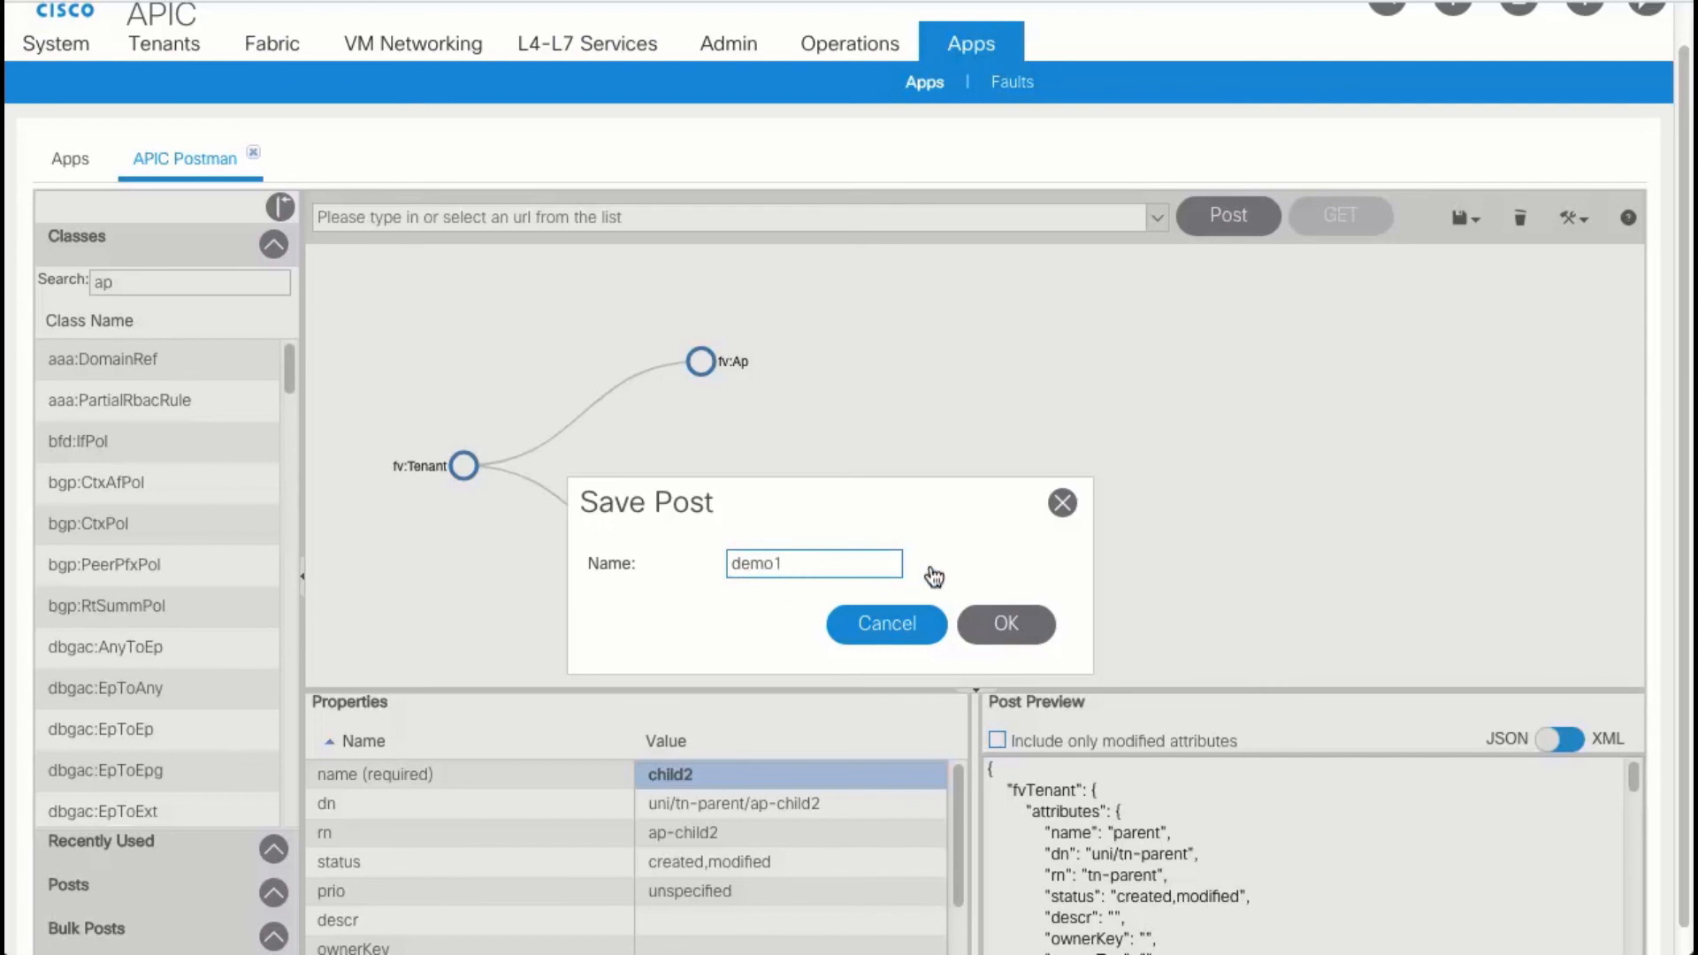
click(1005, 624)
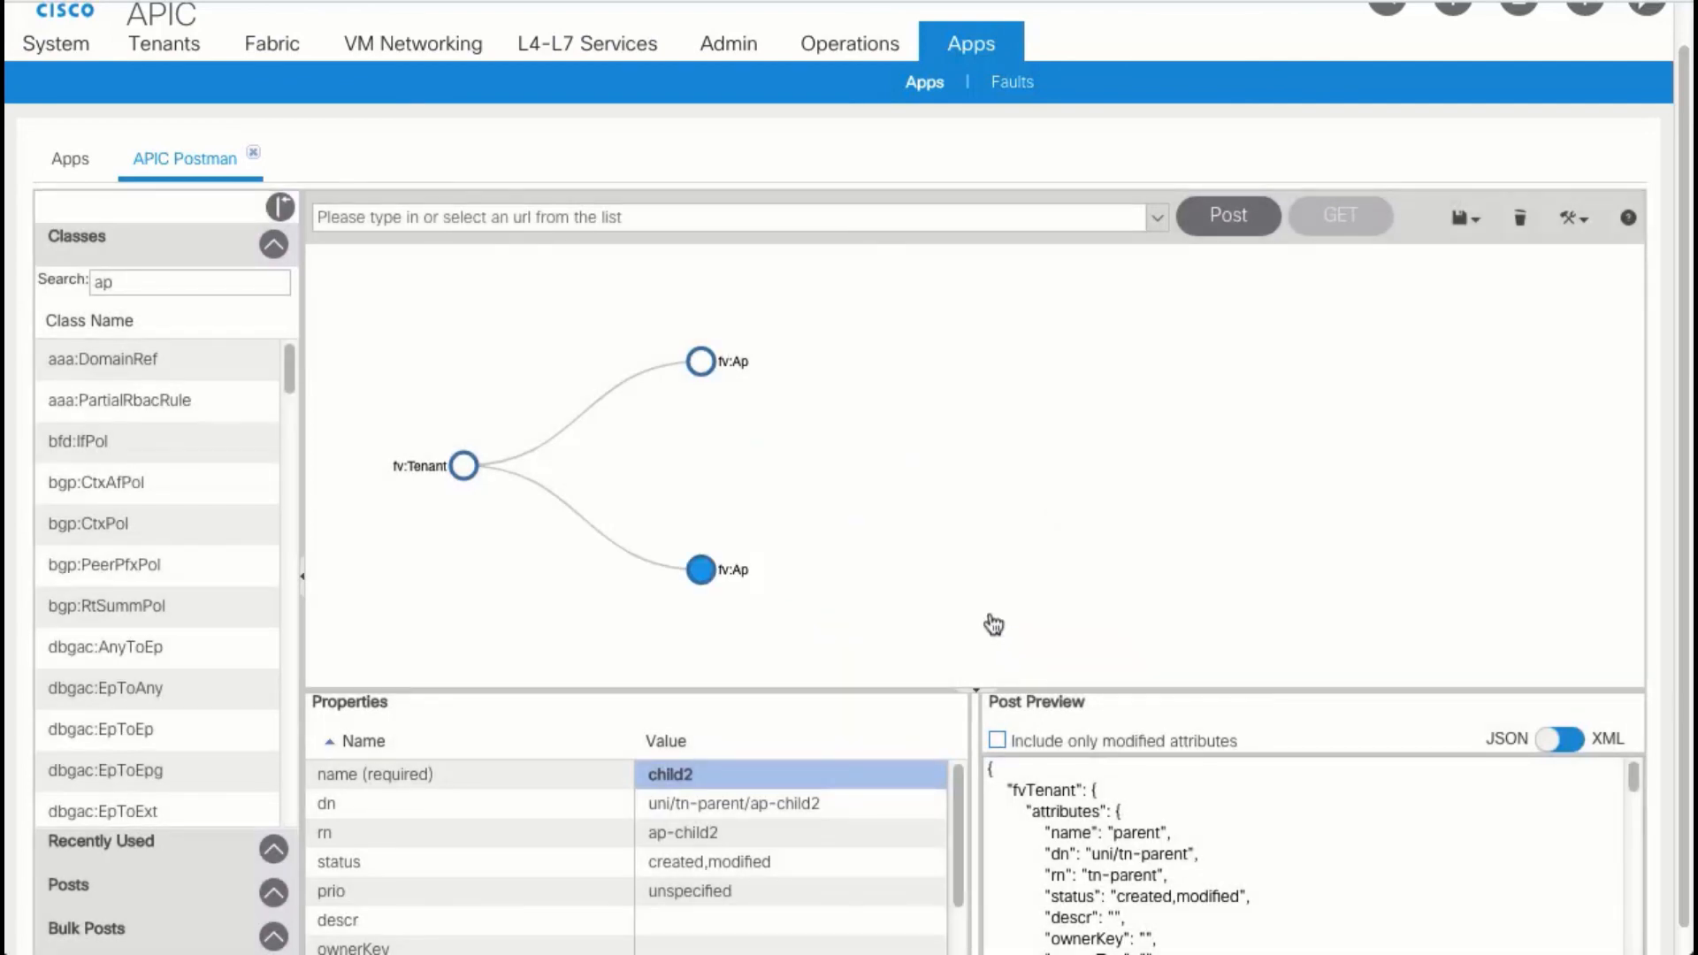